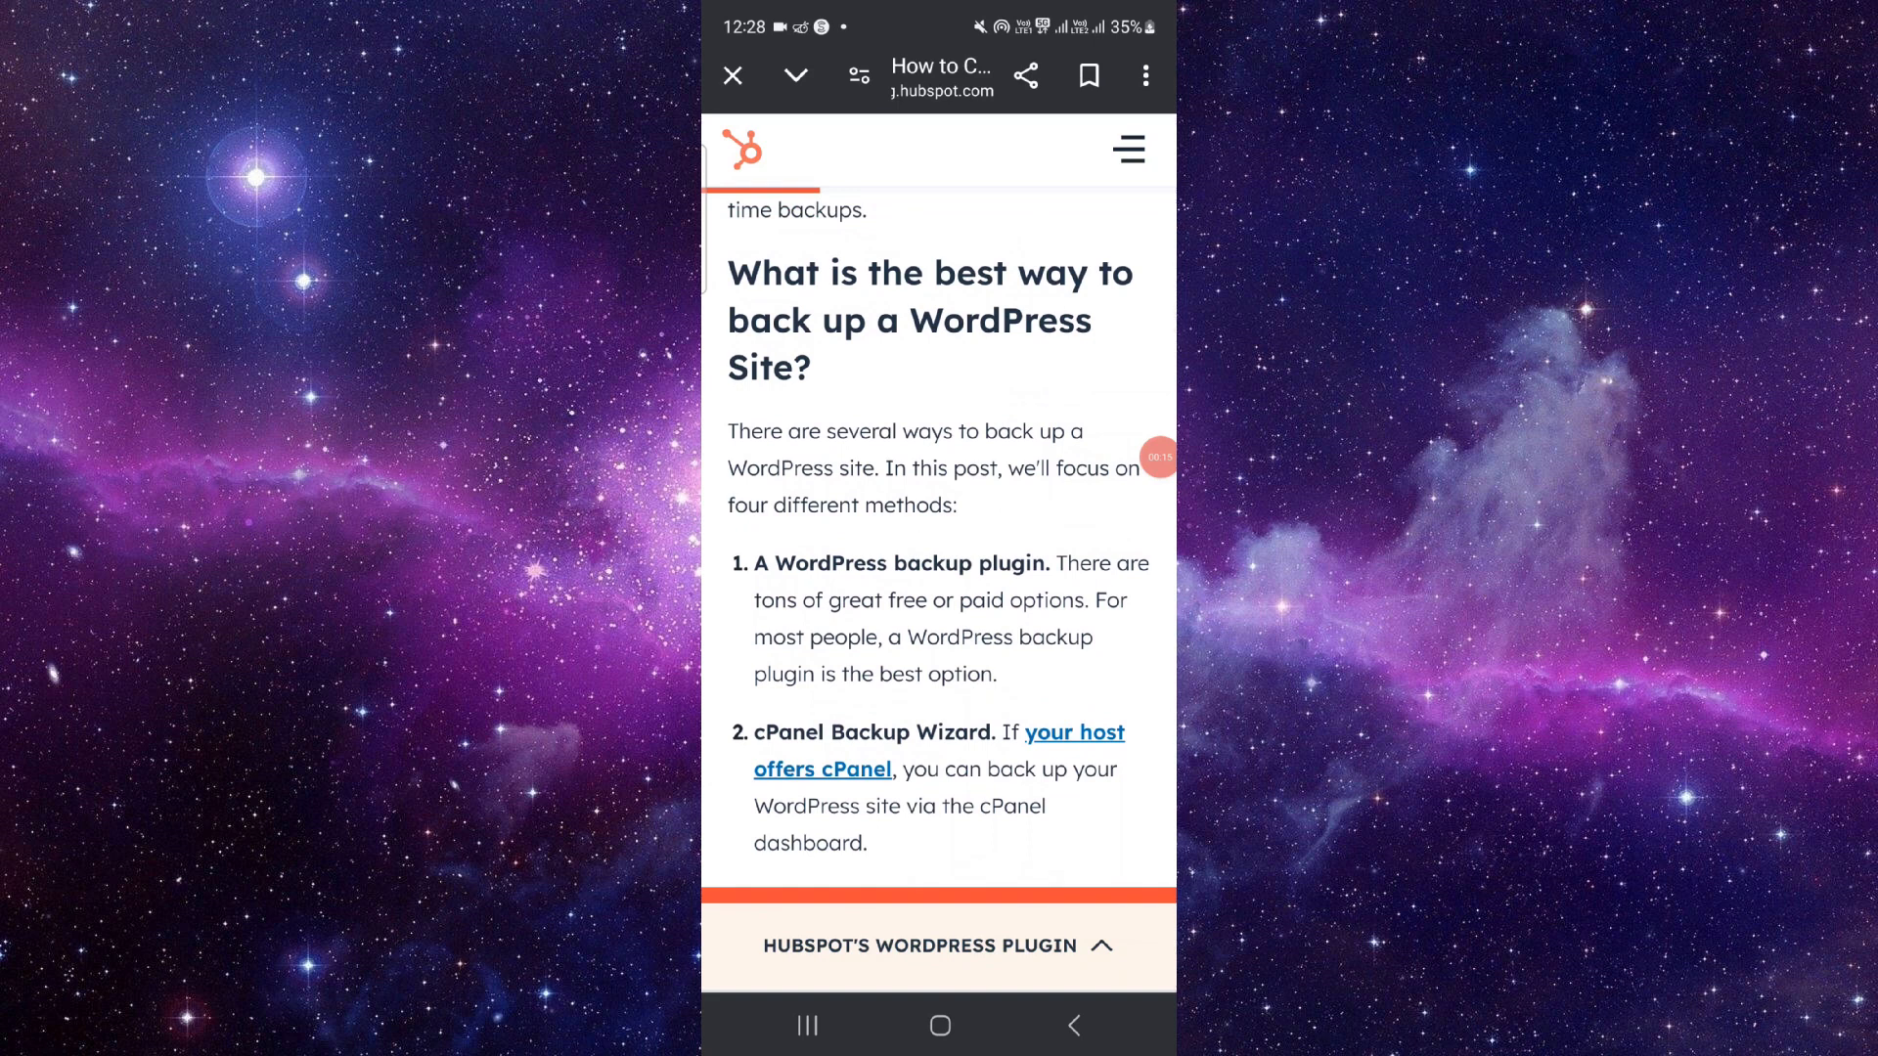
scroll(down, 3)
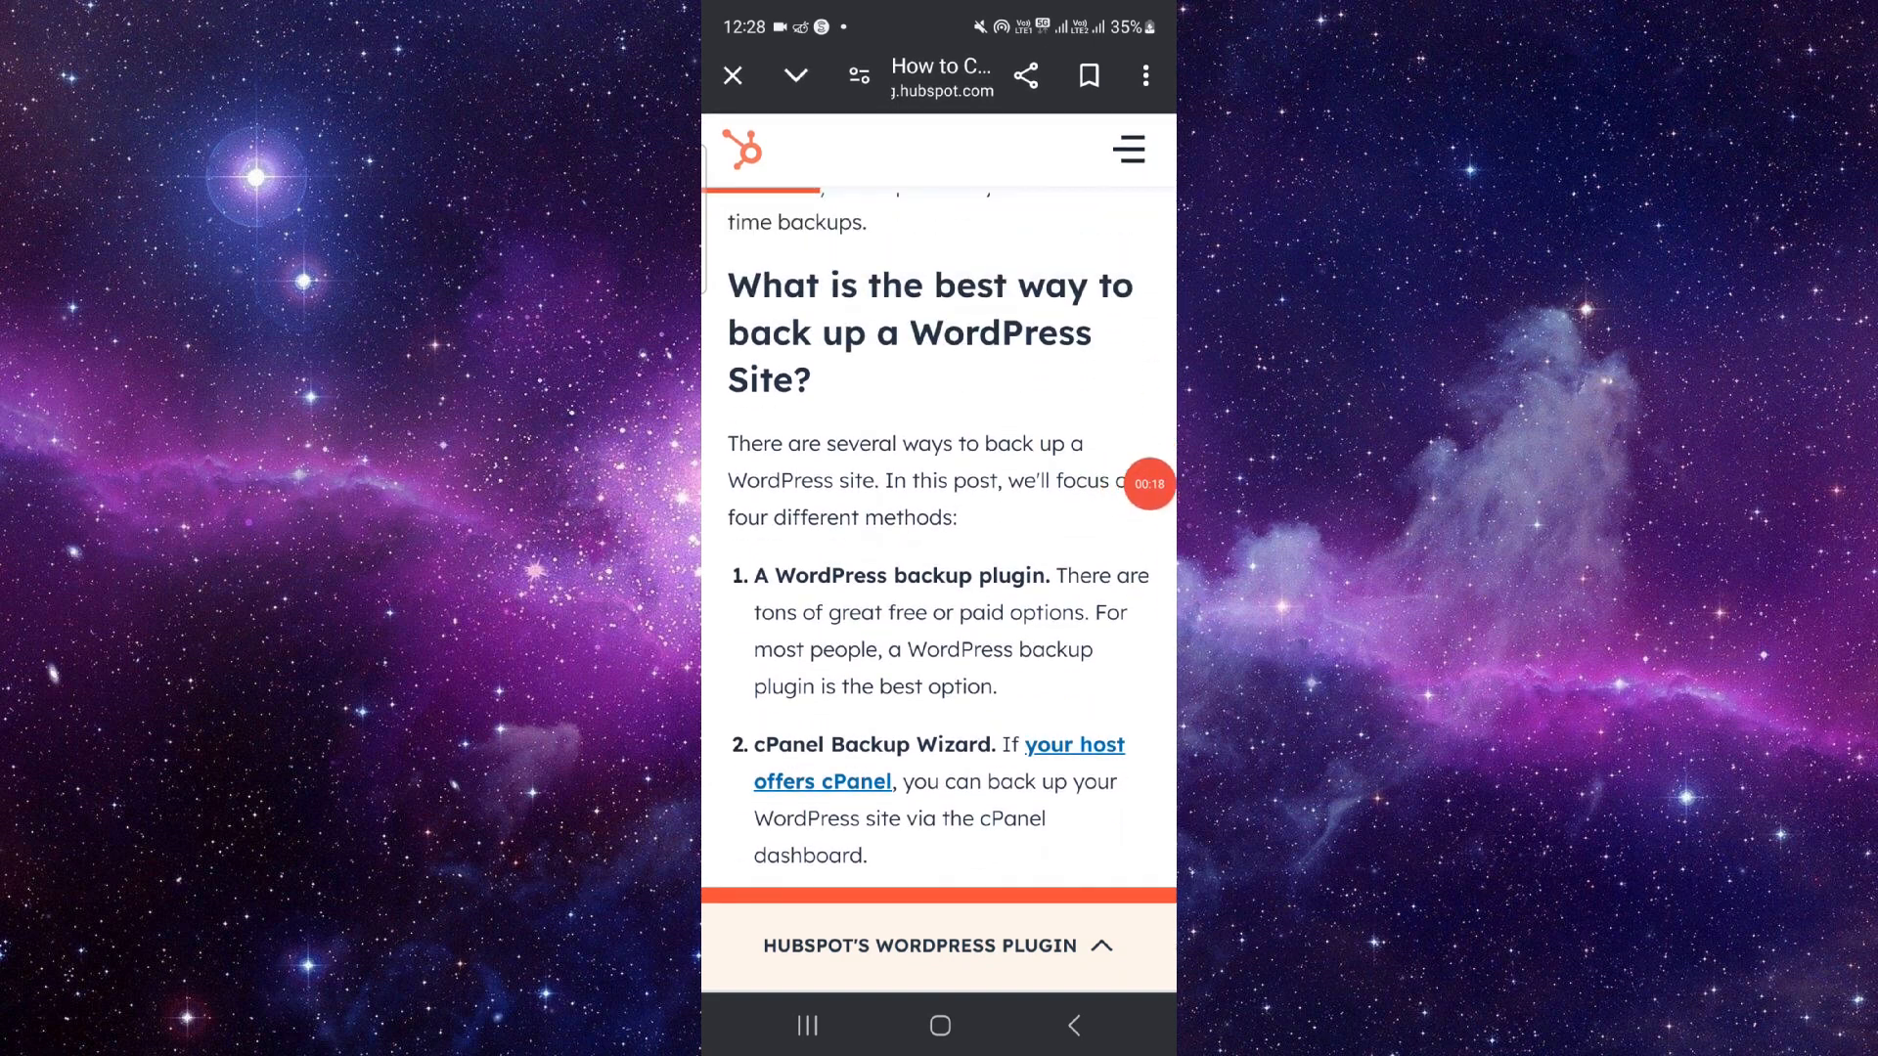
scroll(down, 3)
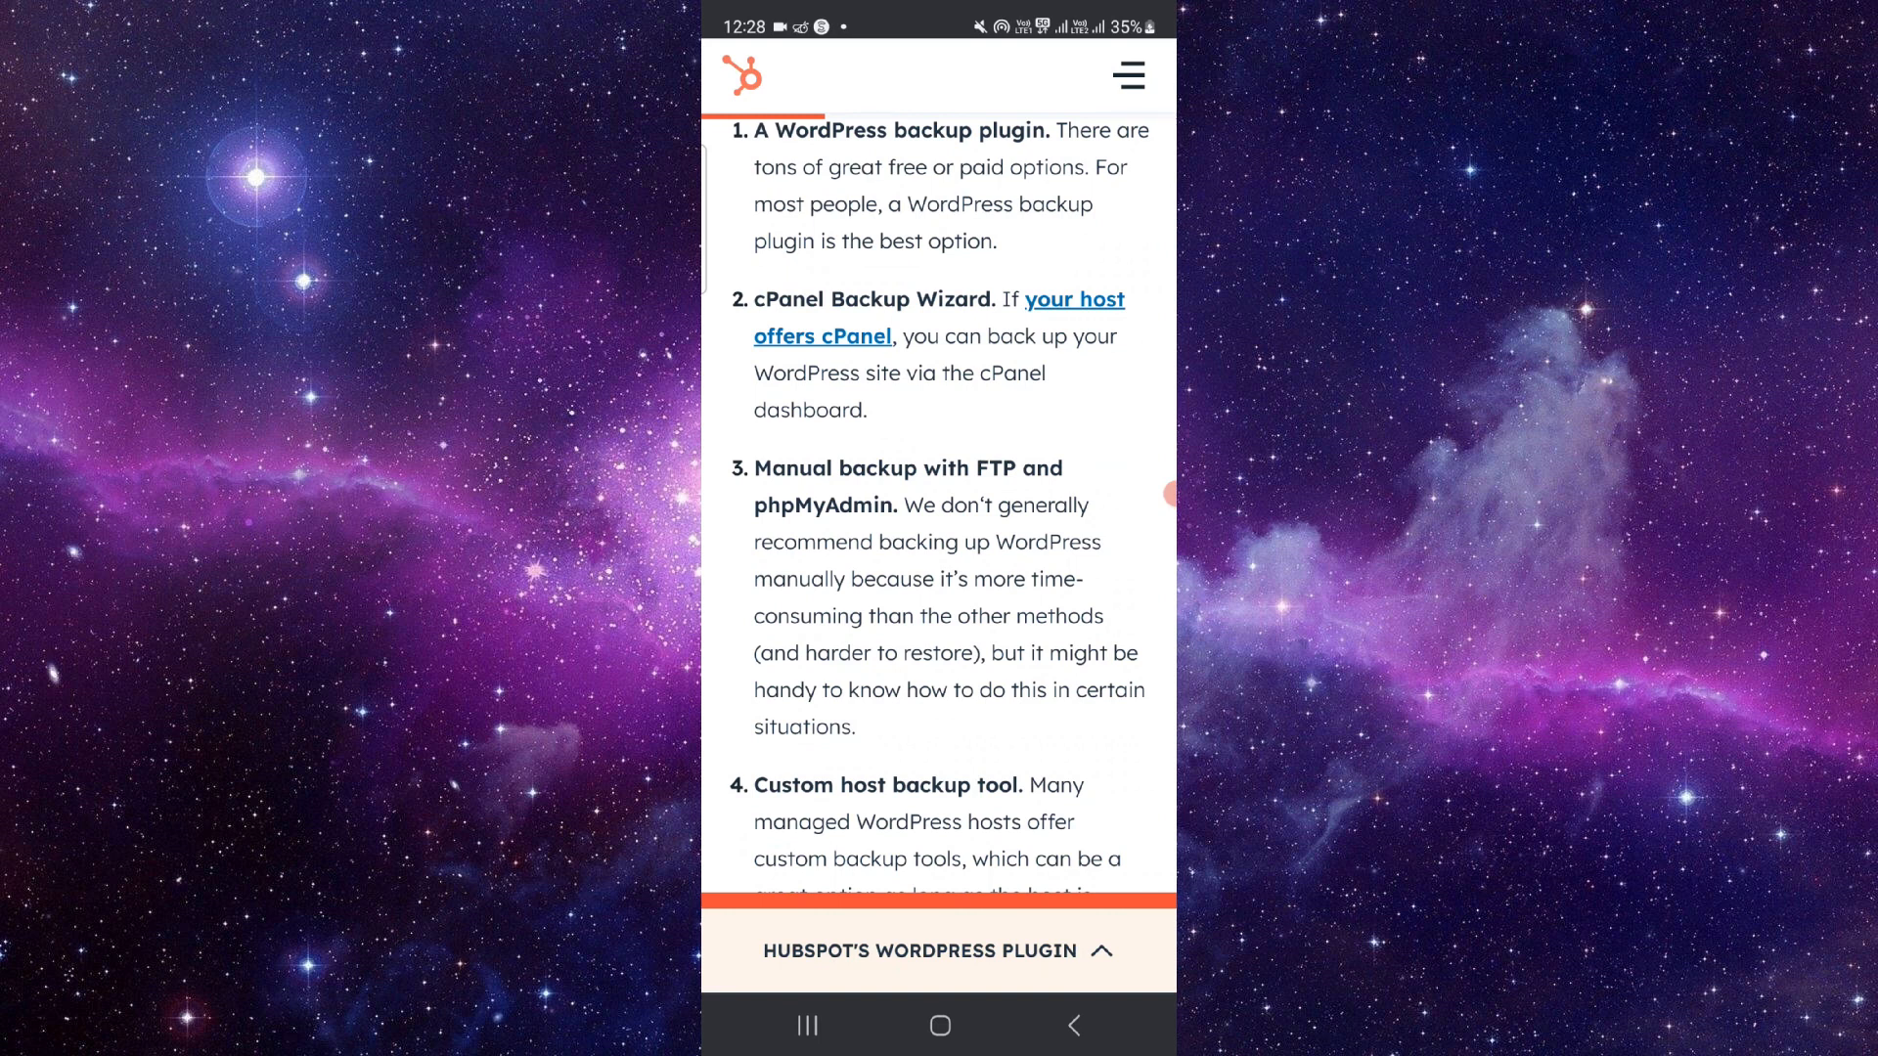
scroll(down, 3)
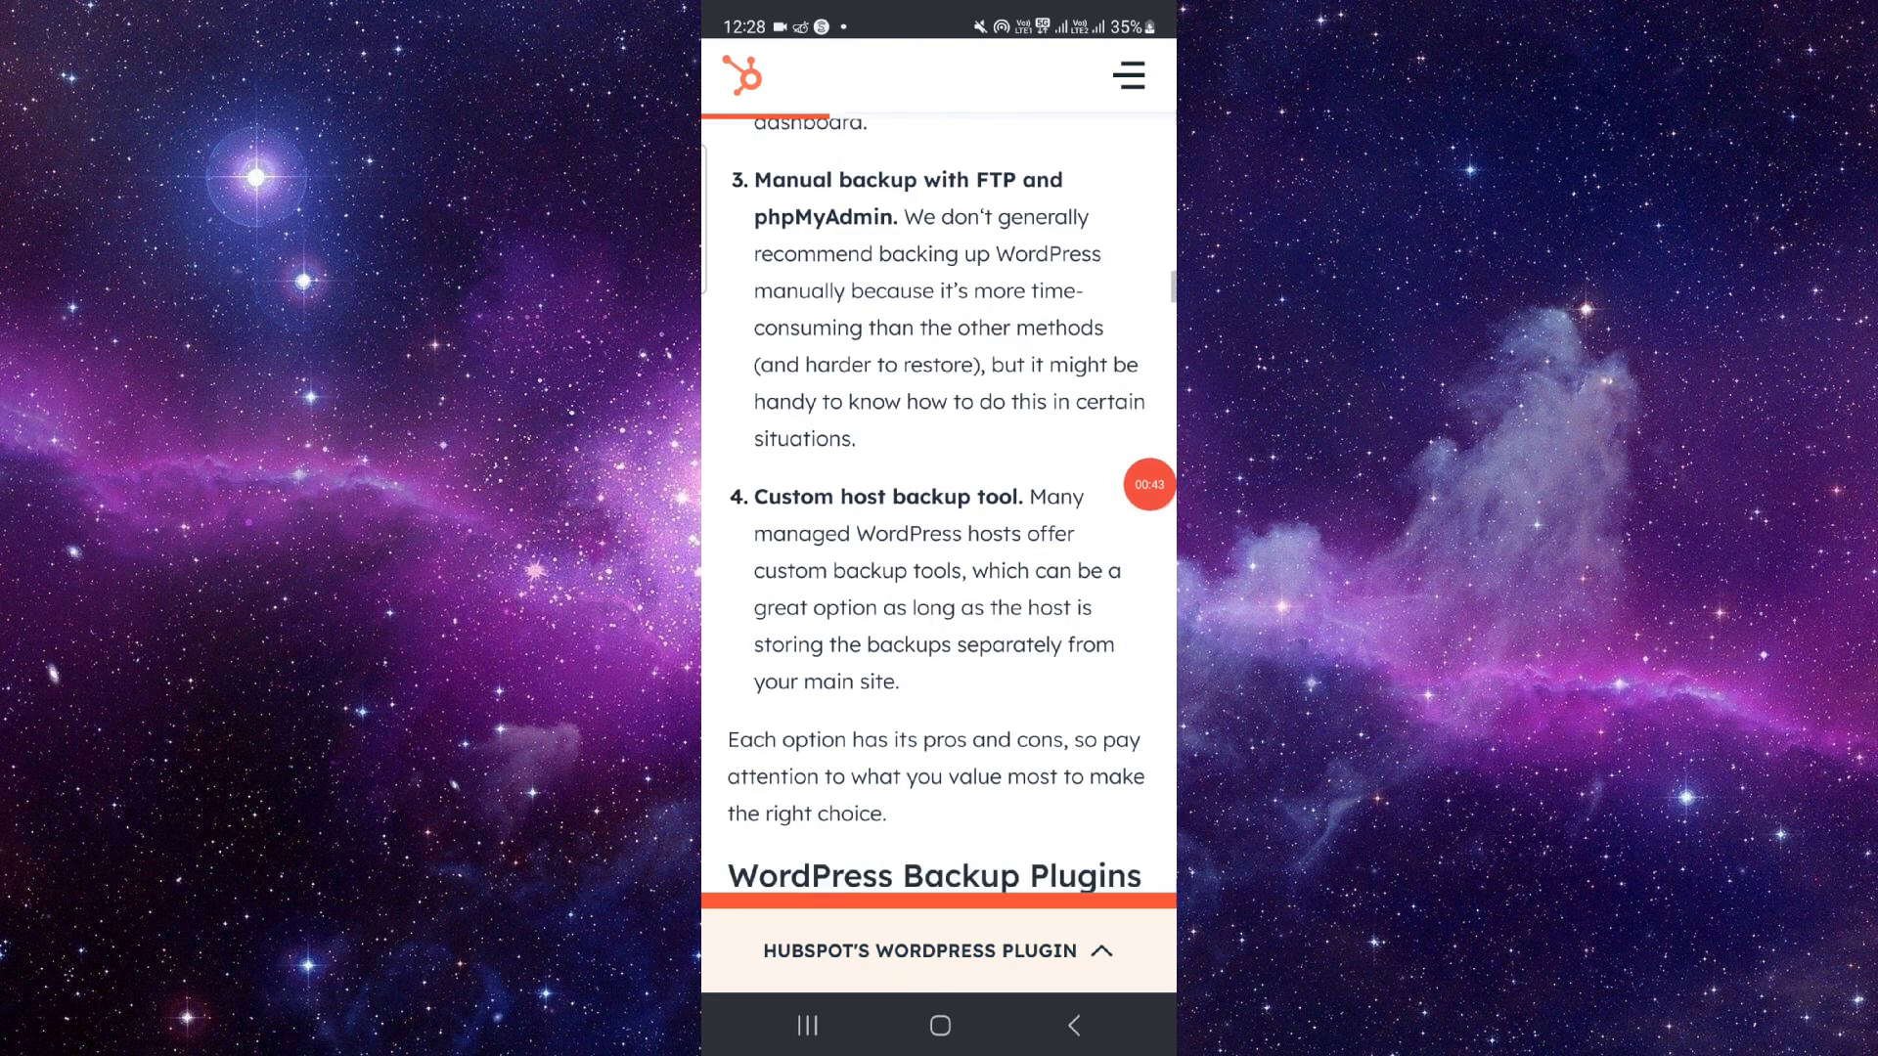
scroll(down, 3)
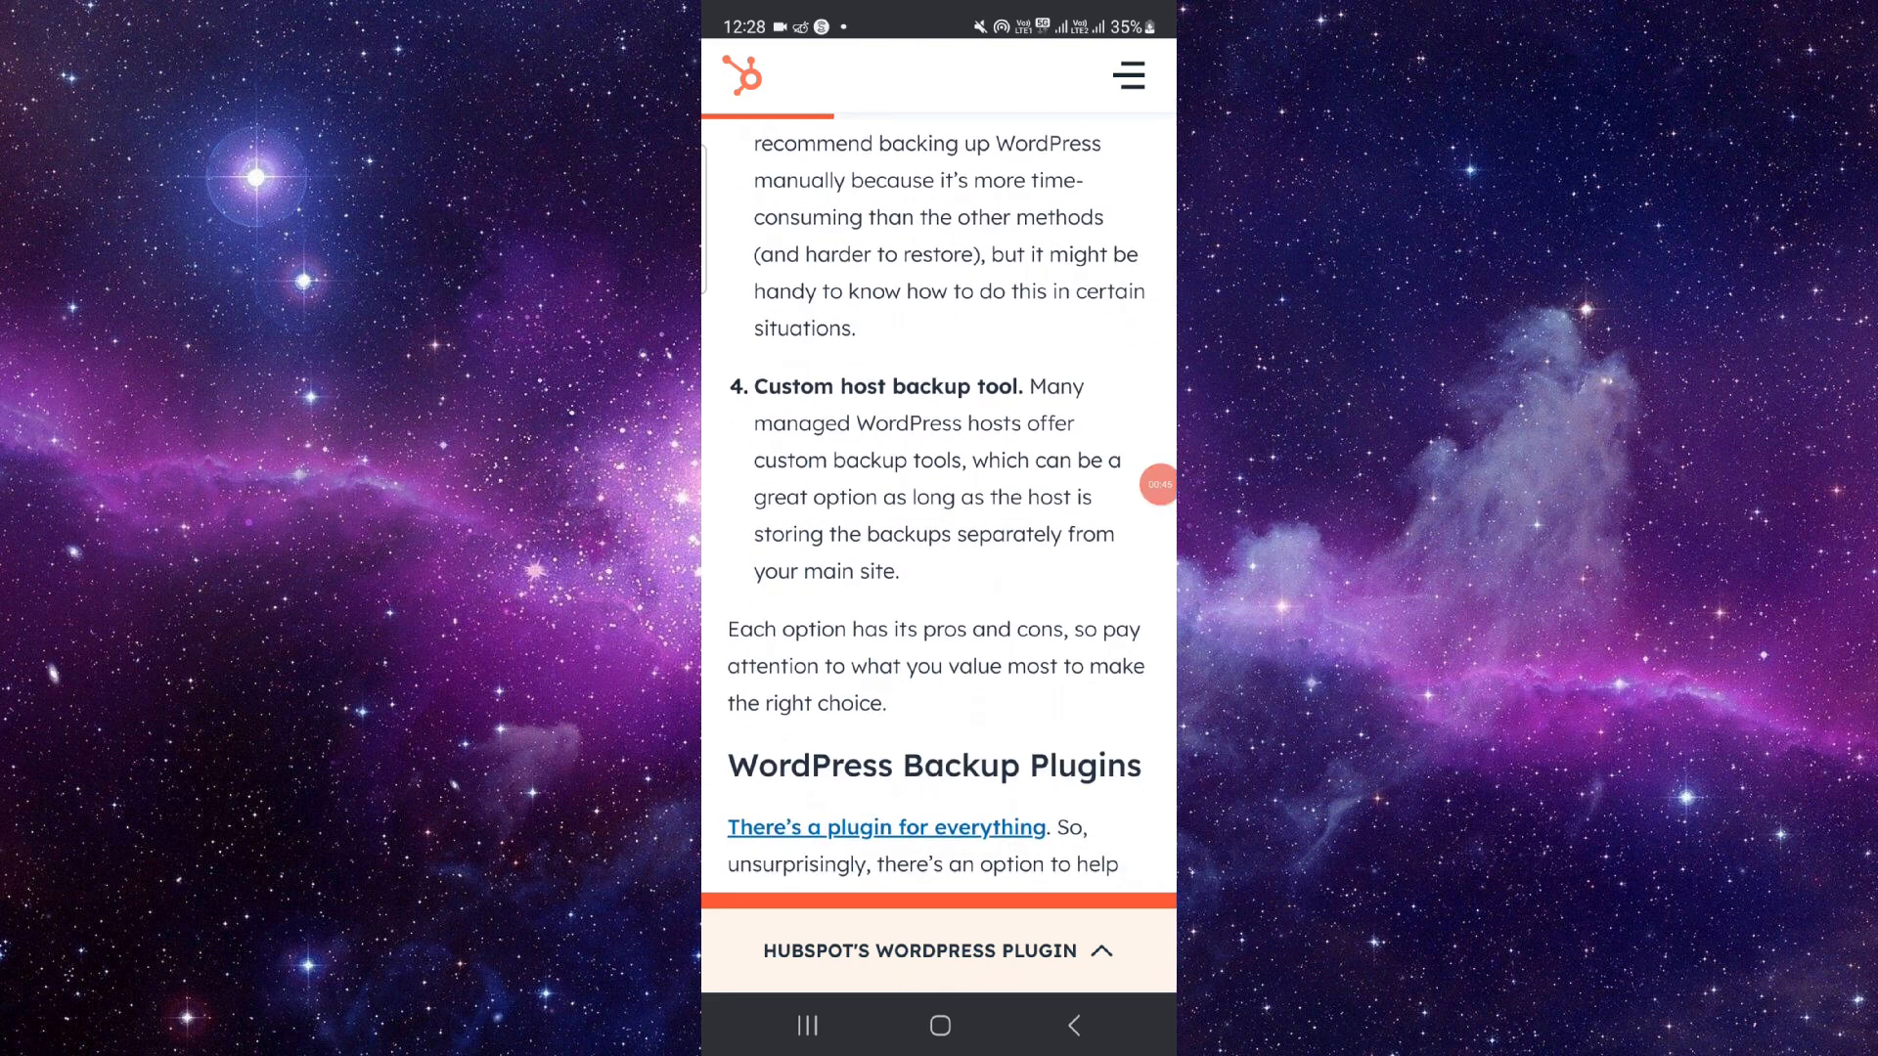